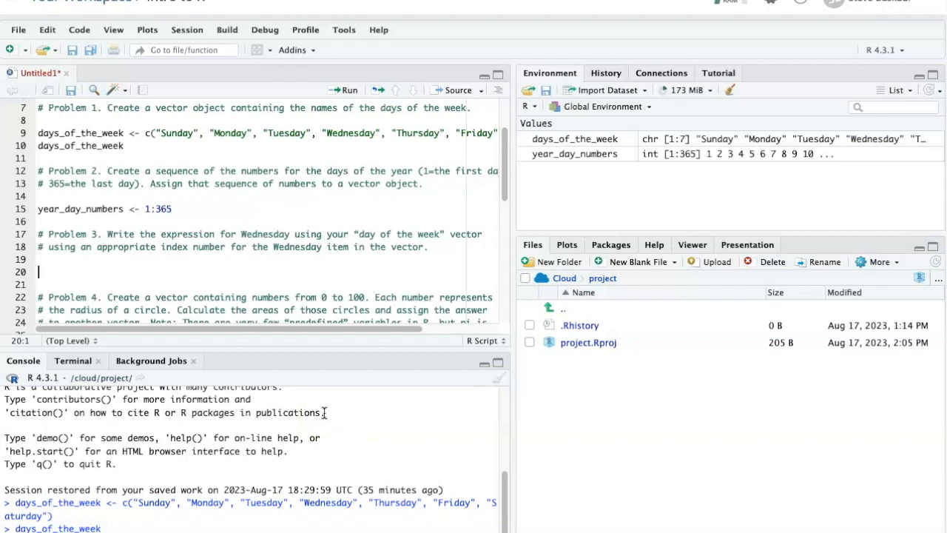
mouse_move(791, 198)
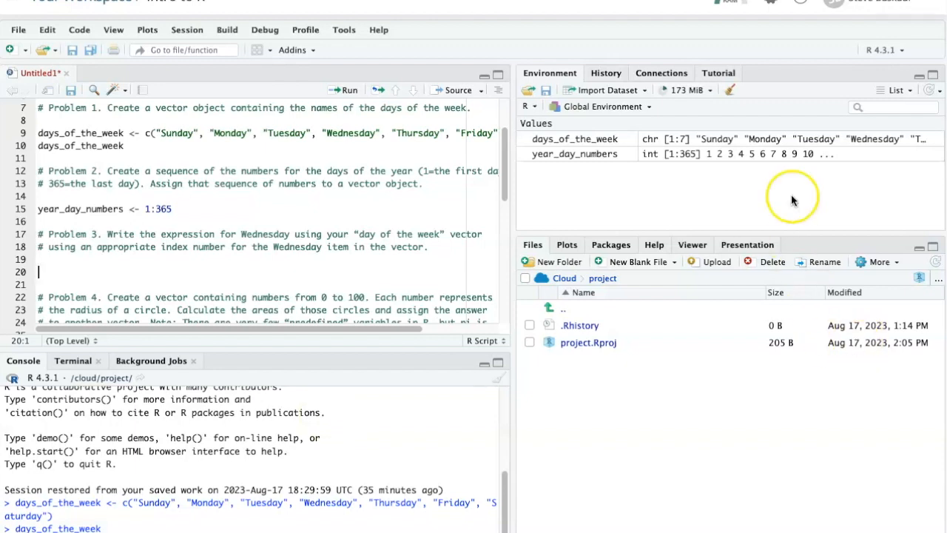
mouse_move(773, 118)
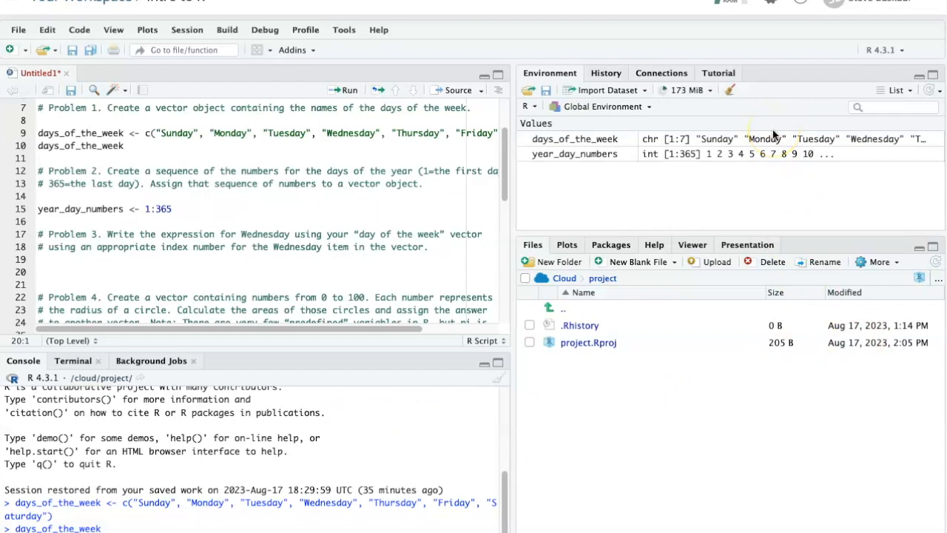
mouse_move(736, 161)
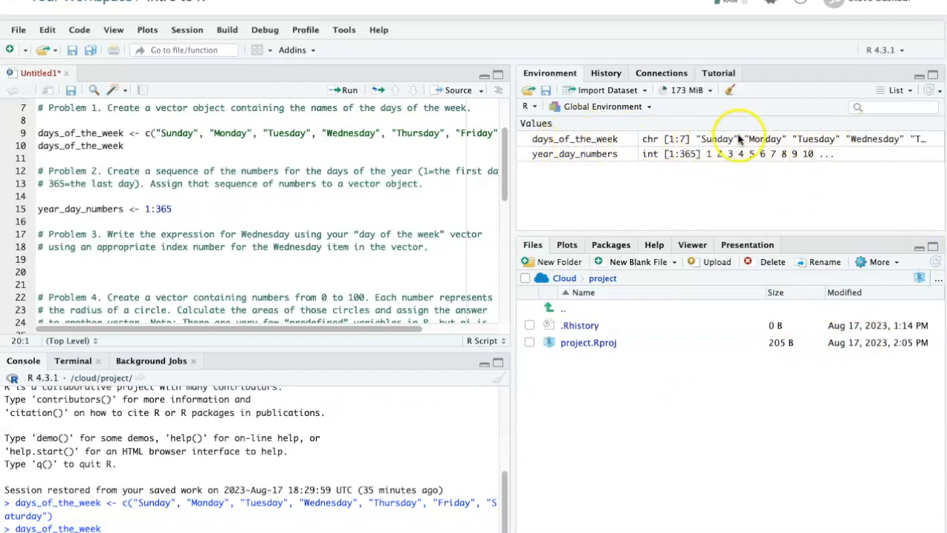
mouse_move(521, 248)
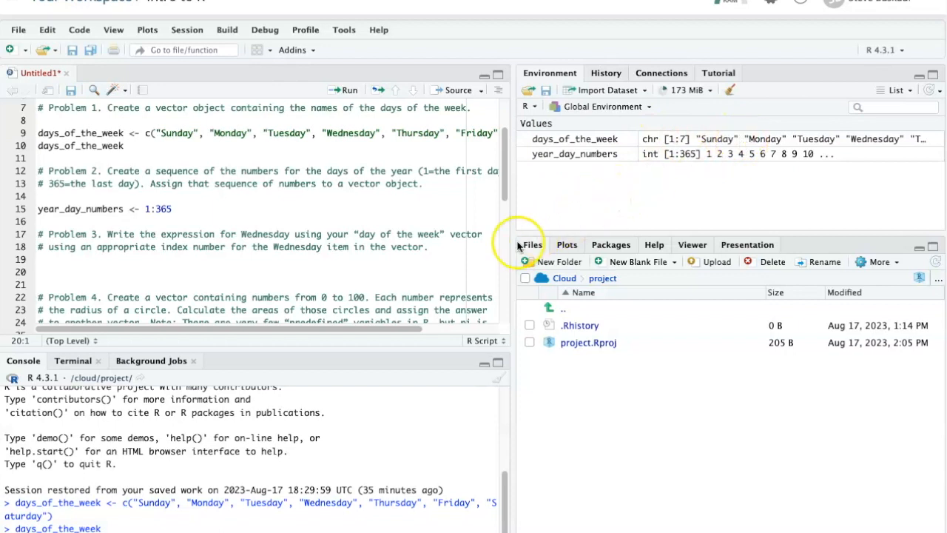
mouse_move(709, 146)
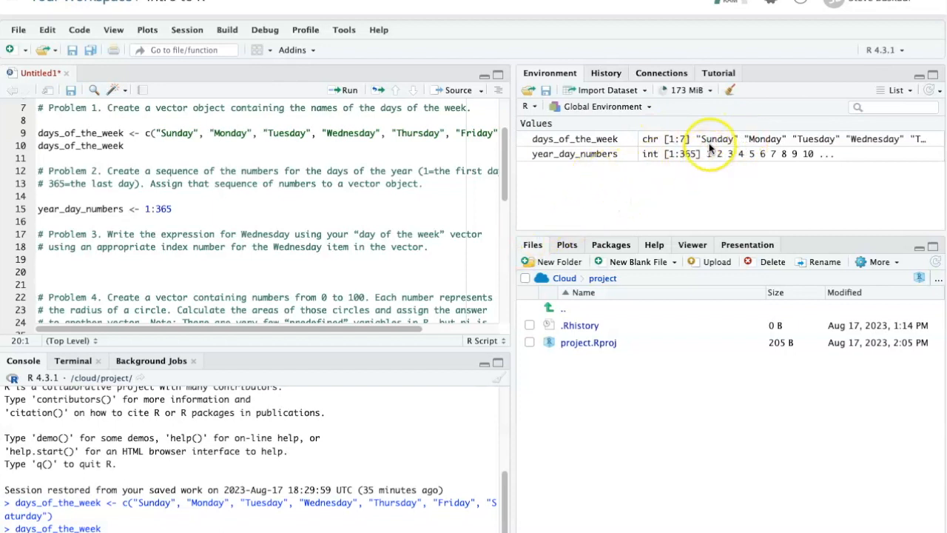
mouse_move(716, 139)
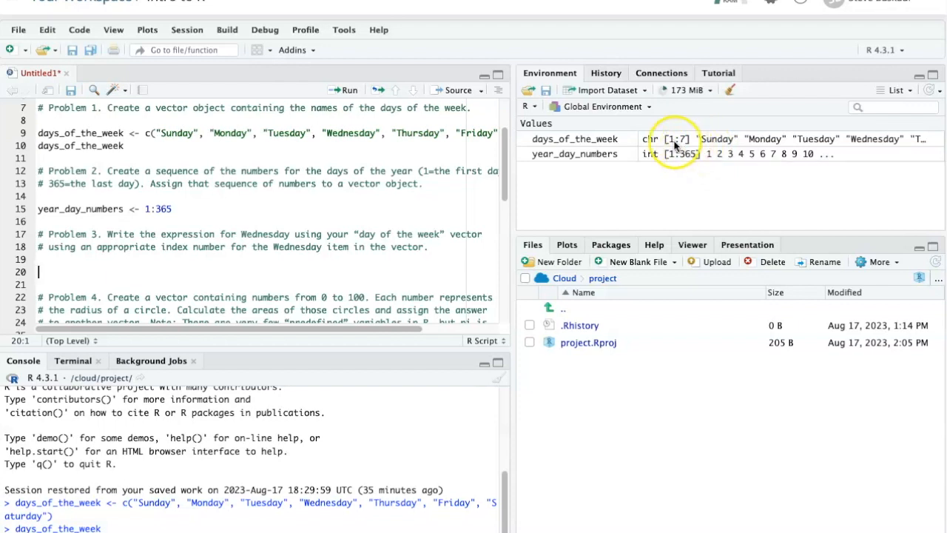
mouse_move(837, 166)
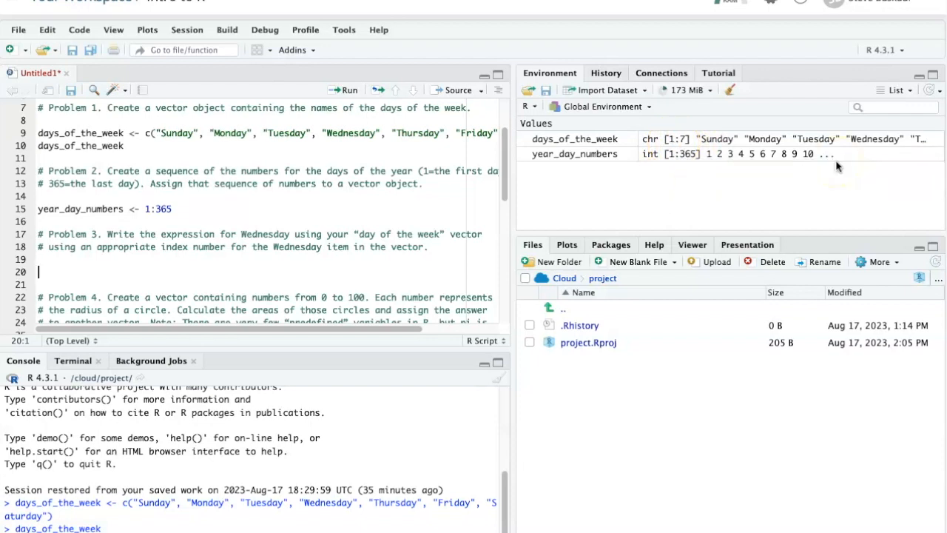
mouse_move(875, 139)
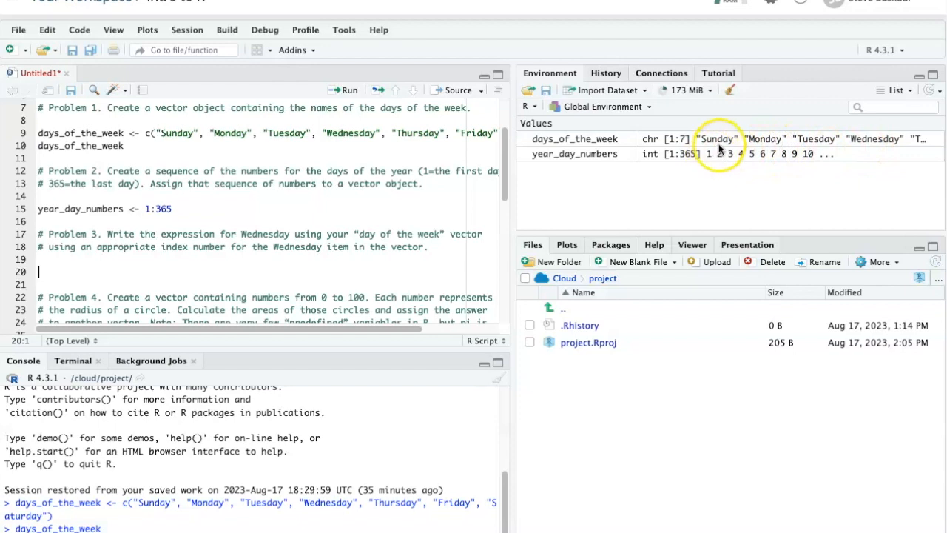
mouse_move(796, 145)
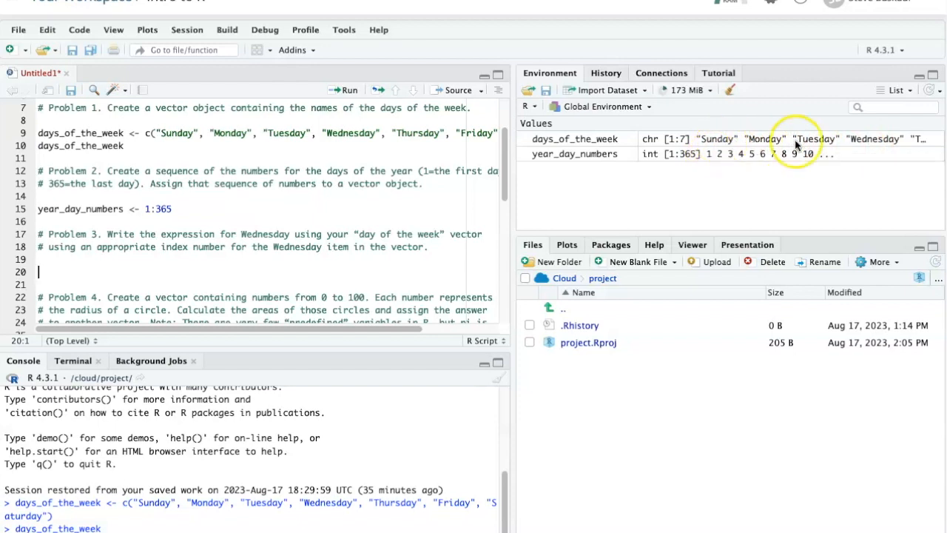
mouse_move(861, 146)
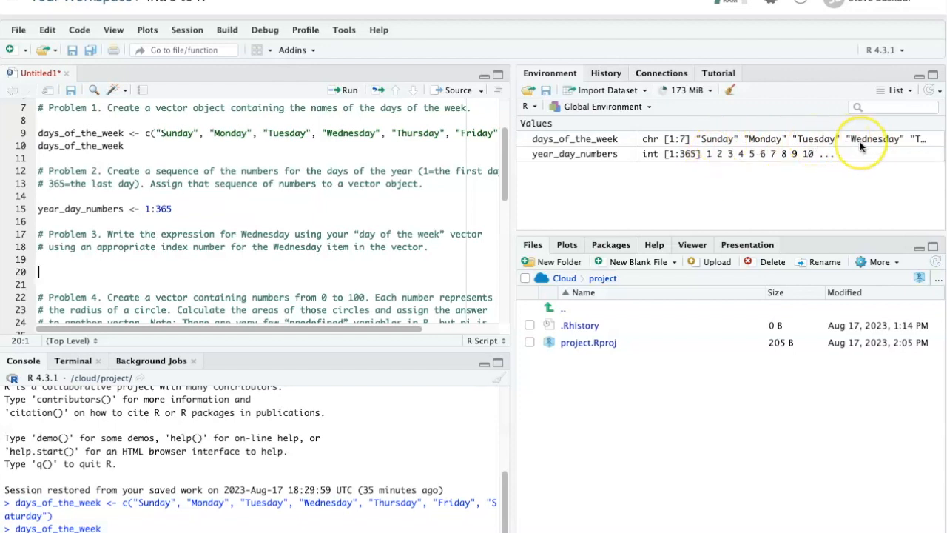
mouse_move(861, 148)
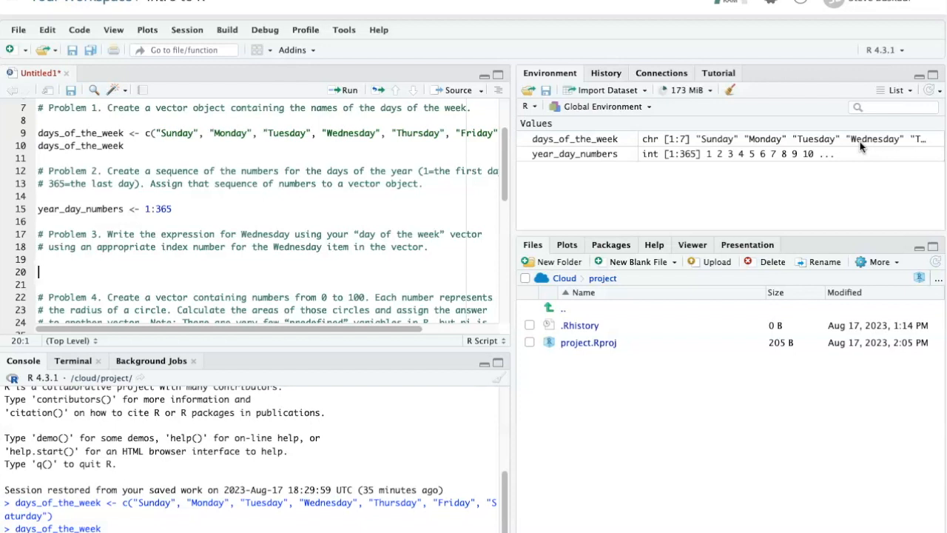
mouse_move(637, 164)
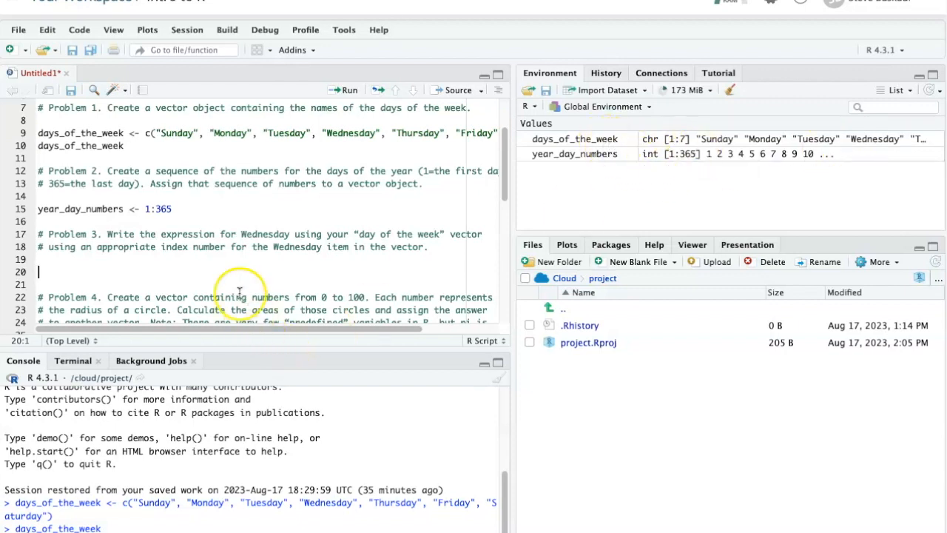
mouse_move(666, 225)
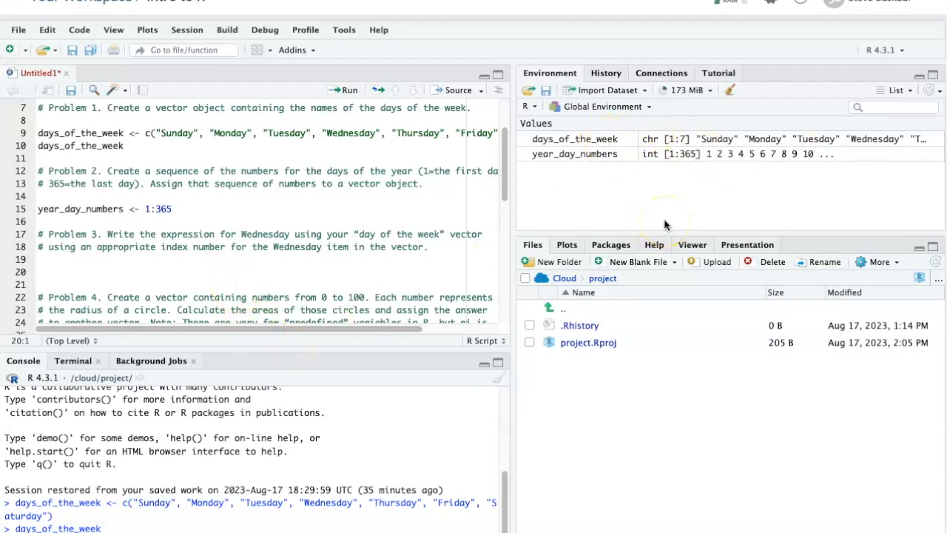
Enter days_of_the_week[4] under Problem 3 and run it to print Wednesday in the console.
type("days_of_the_week")
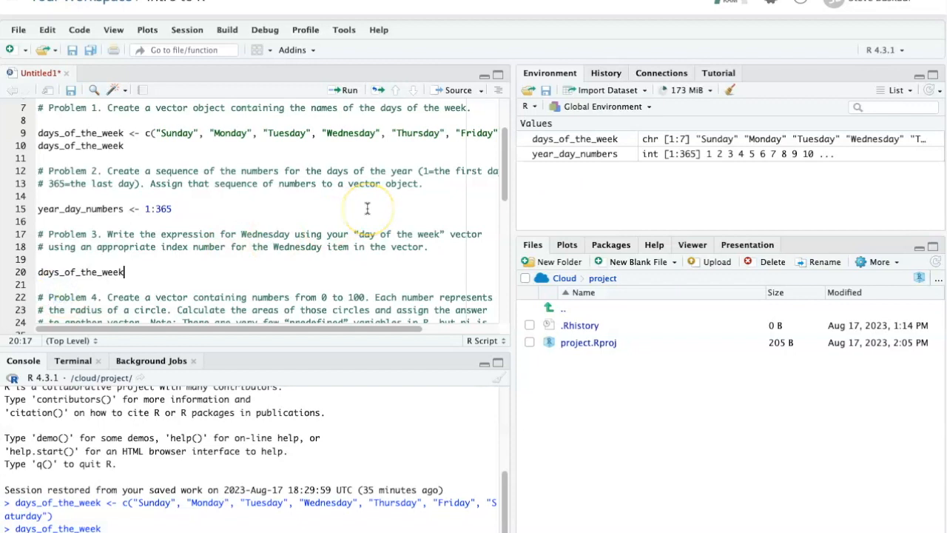
type("[")
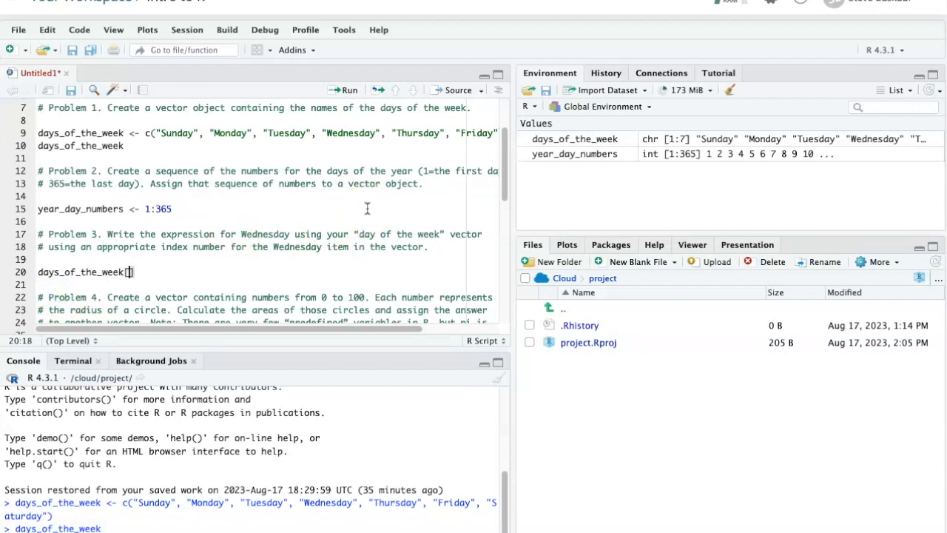
type("4")
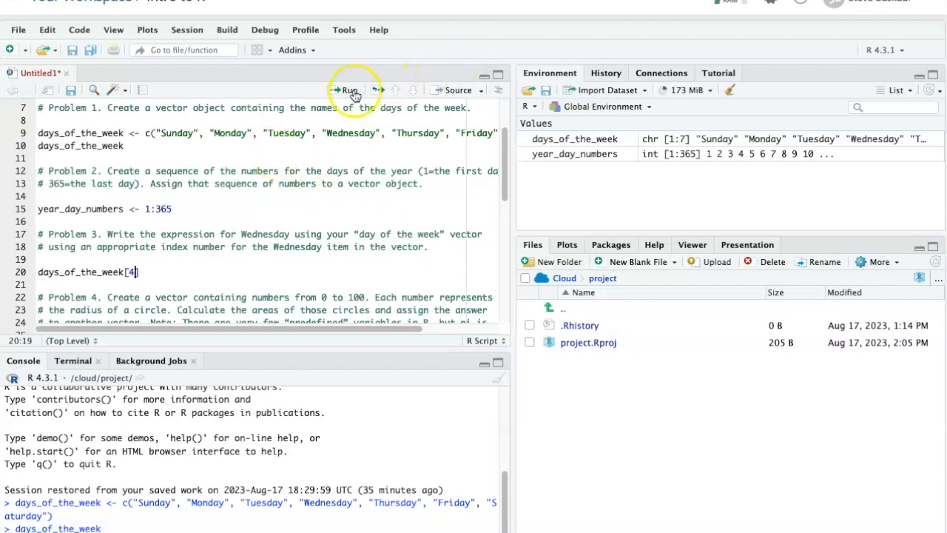
left_click(345, 91)
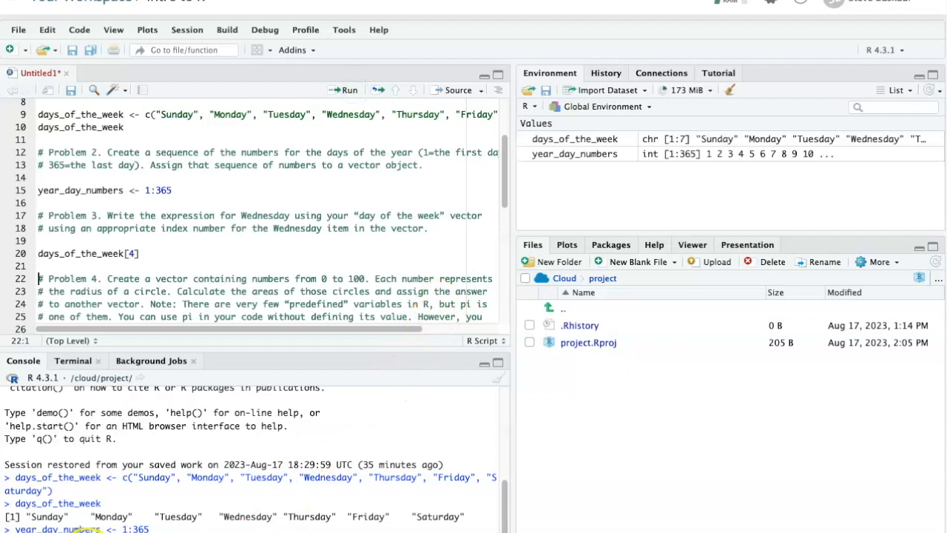